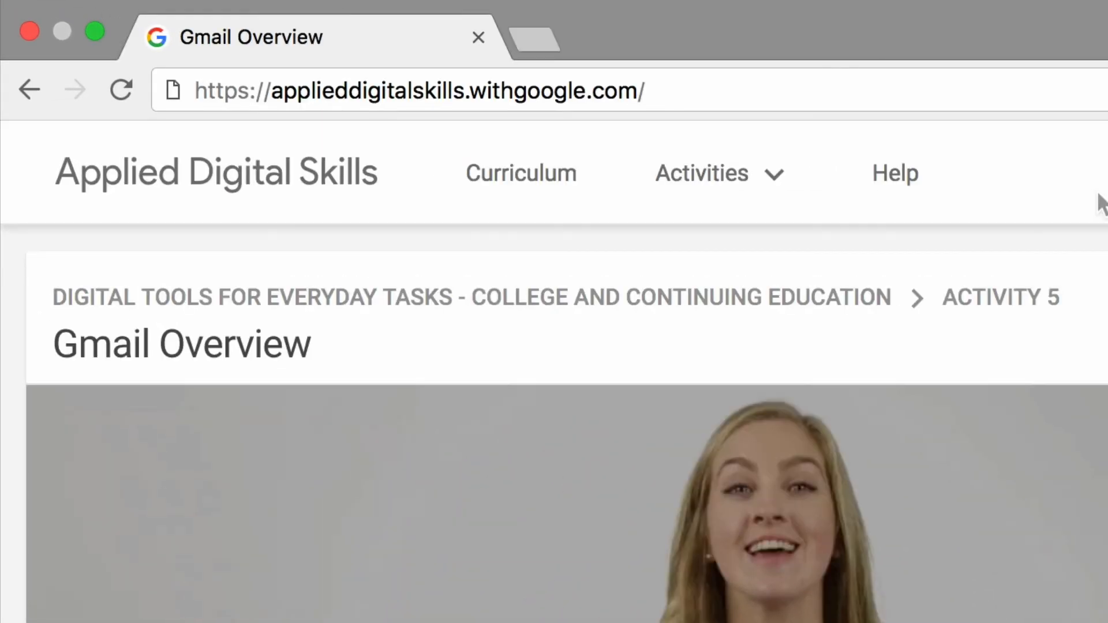
Step: Open a new blank Chrome tab beside the Gmail Overview lesson page
{"action": "left_click", "coordinate": [905, 37]}
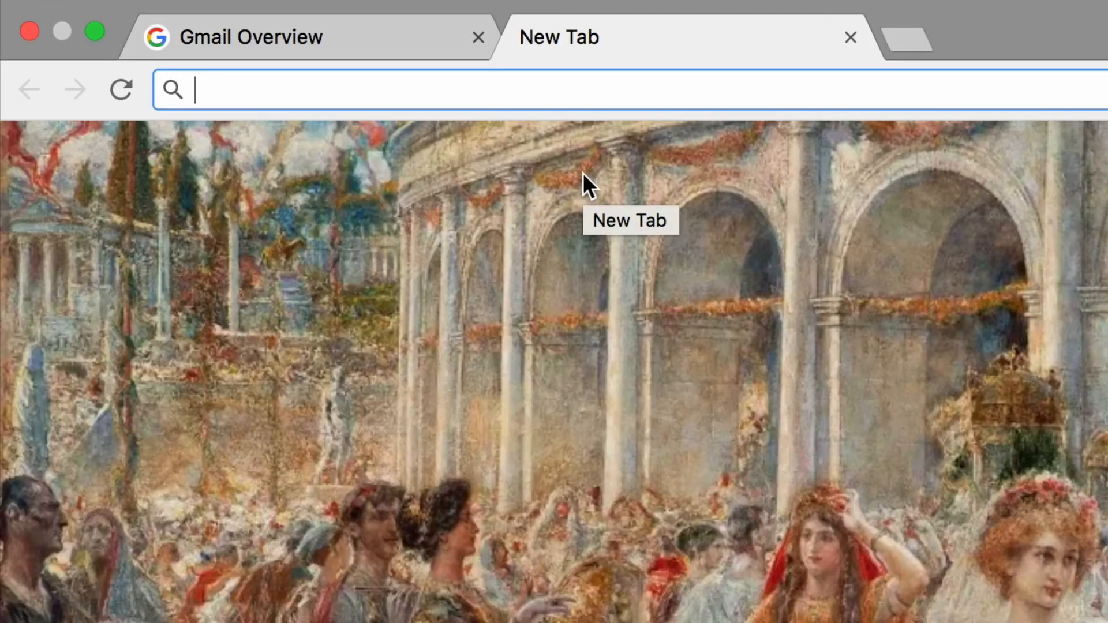
{"action": "mouse_move", "coordinate": [403, 90]}
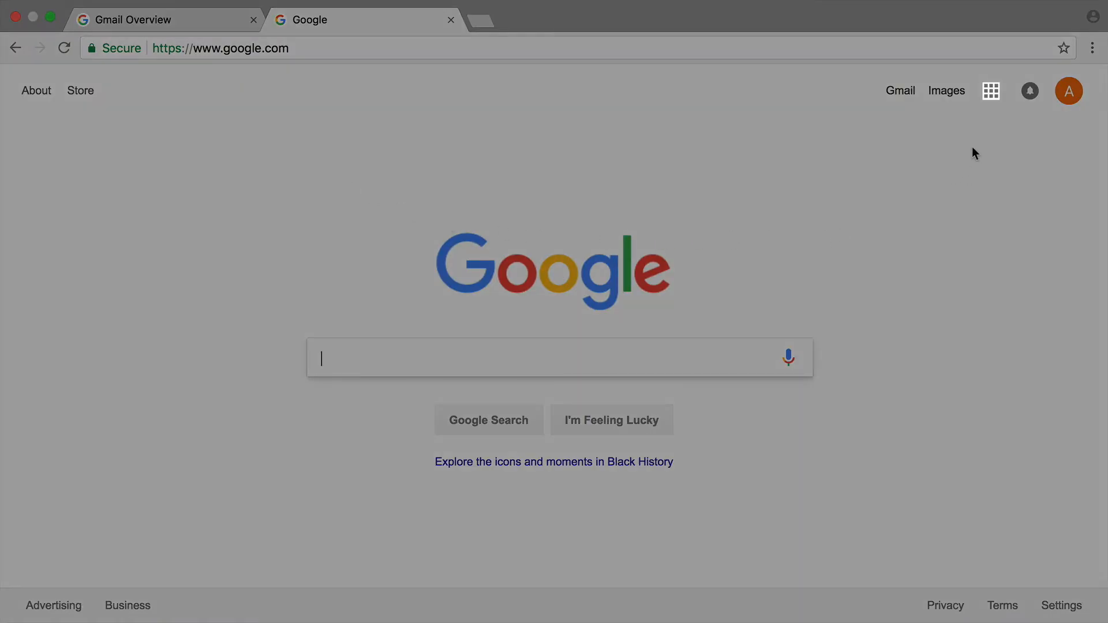
{"action": "mouse_move", "coordinate": [991, 90]}
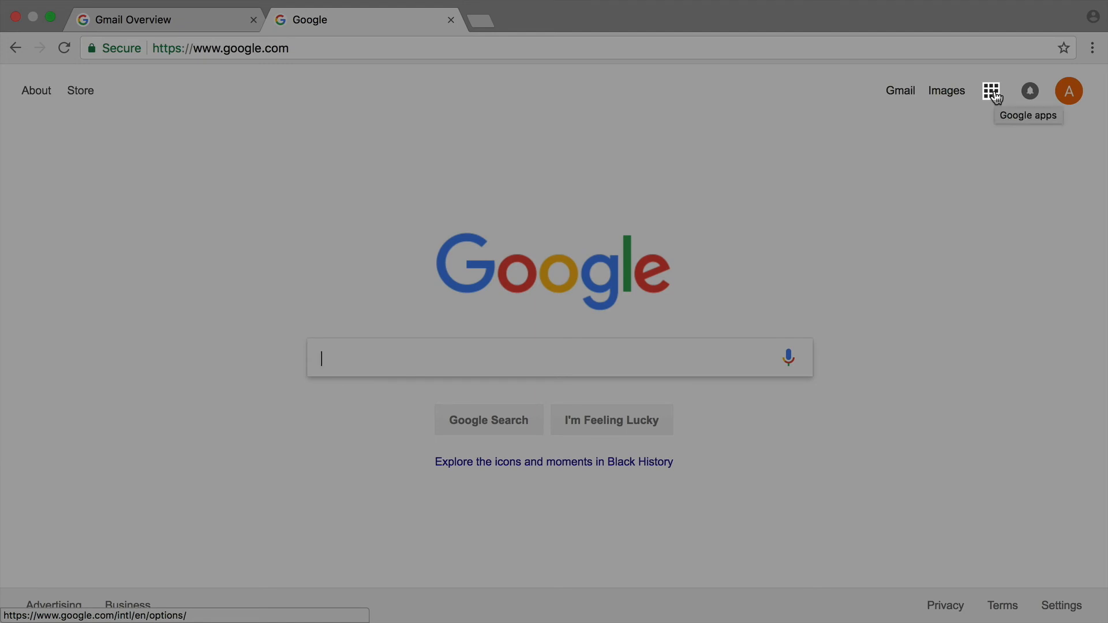
Step: Go to the Gmail inbox from the Google apps launcher on the Google home page
{"action": "left_click", "coordinate": [990, 90]}
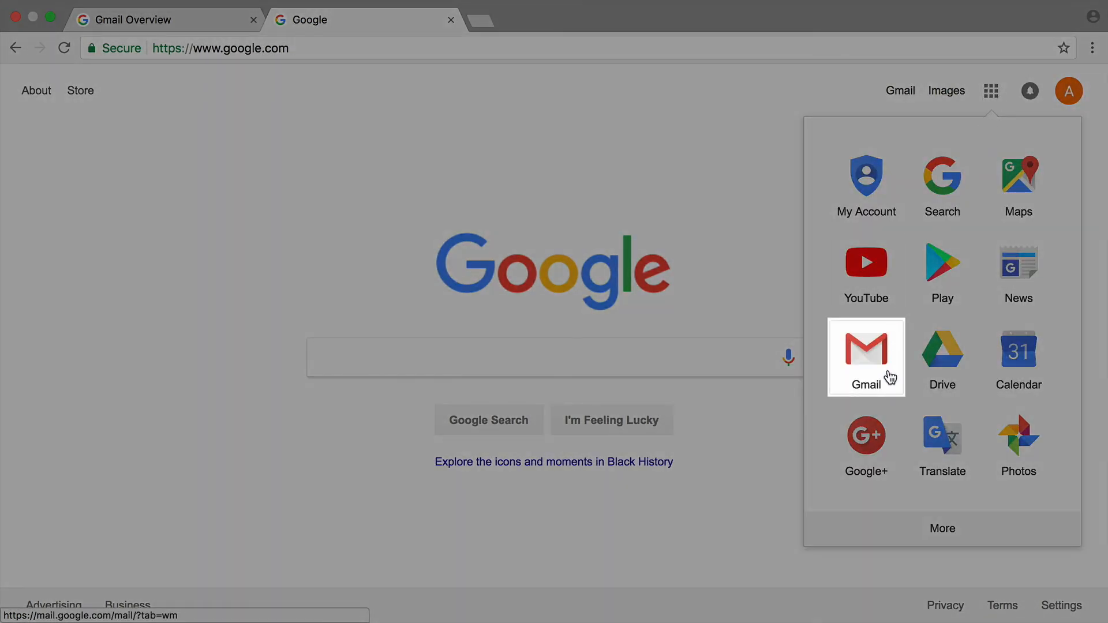
{"action": "mouse_move", "coordinate": [888, 376]}
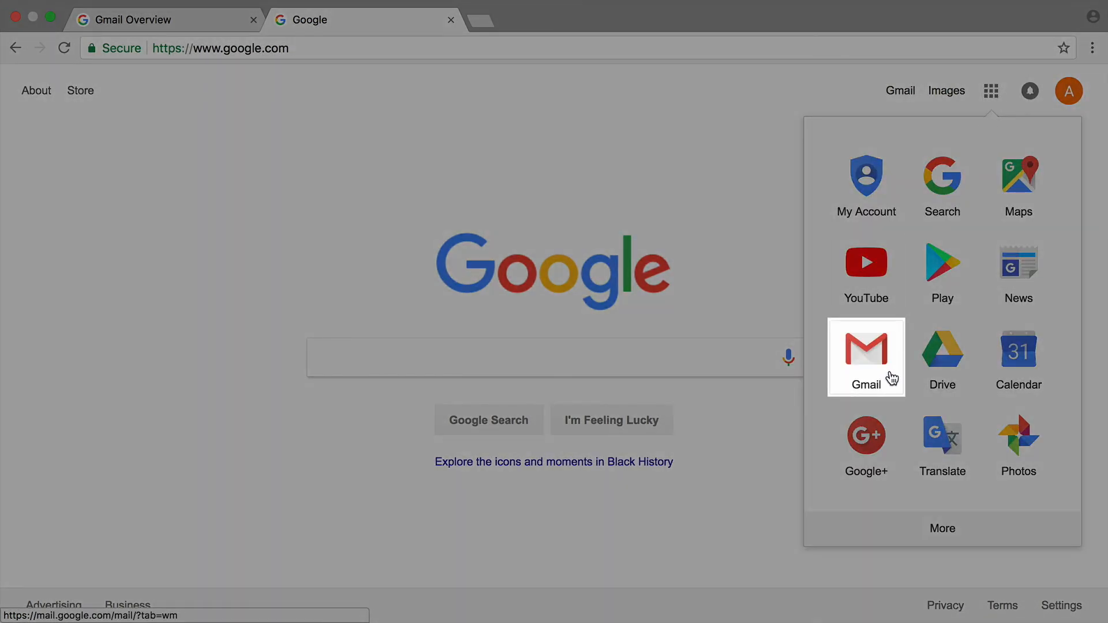
{"action": "left_click", "coordinate": [865, 357]}
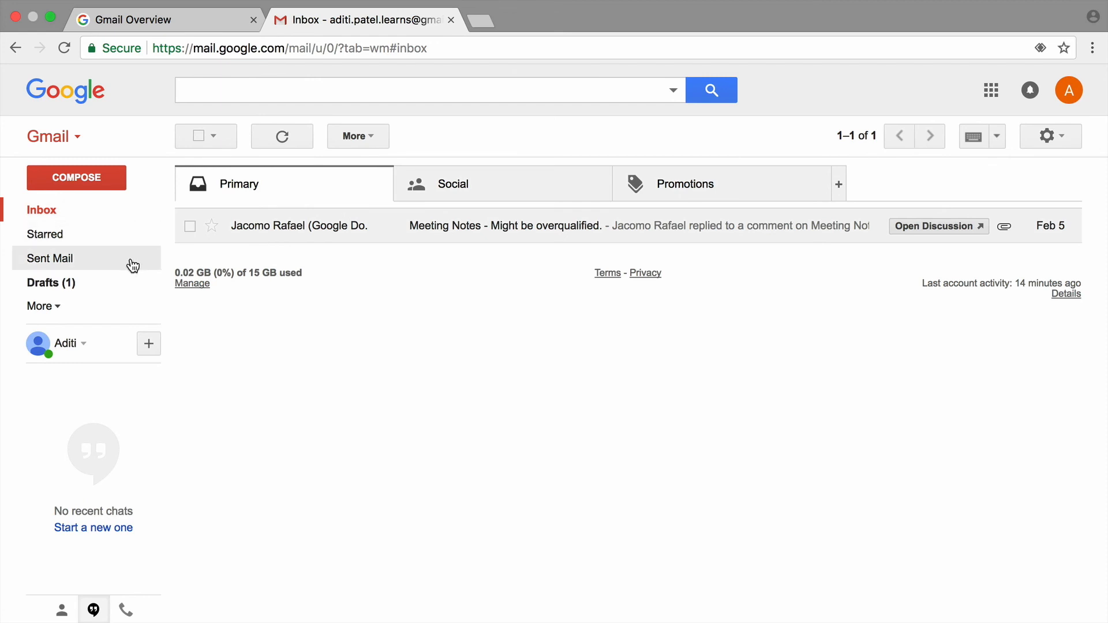
Step: View Sent Mail, then the Drafts folder holding the 'Testing and Things to Do' draft
{"action": "left_click", "coordinate": [50, 258]}
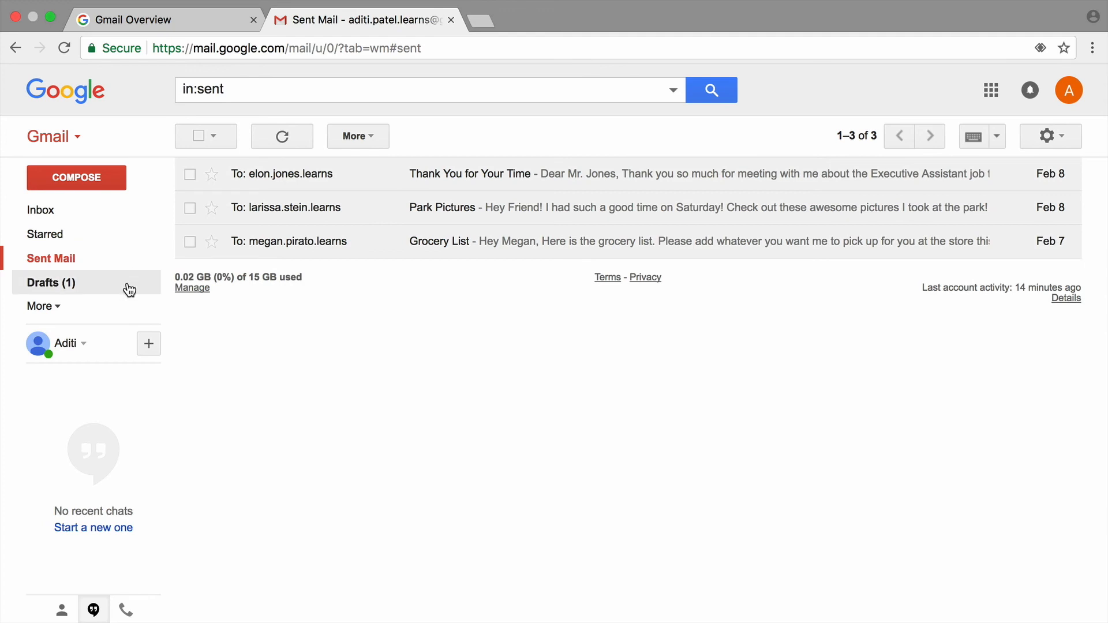
{"action": "left_click", "coordinate": [50, 283]}
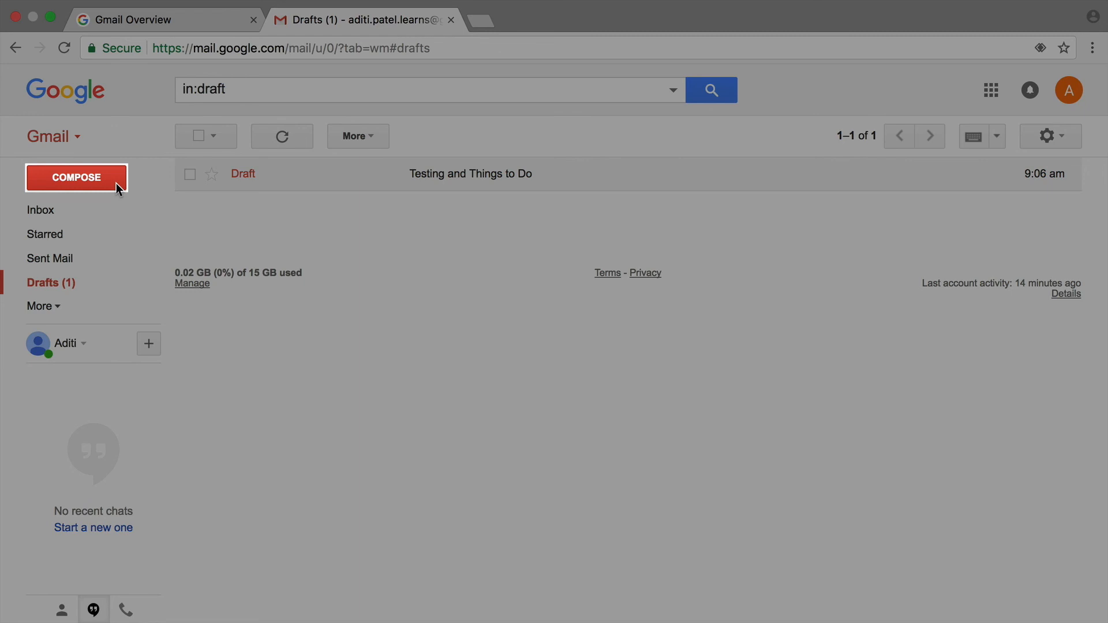
{"action": "left_click", "coordinate": [77, 178]}
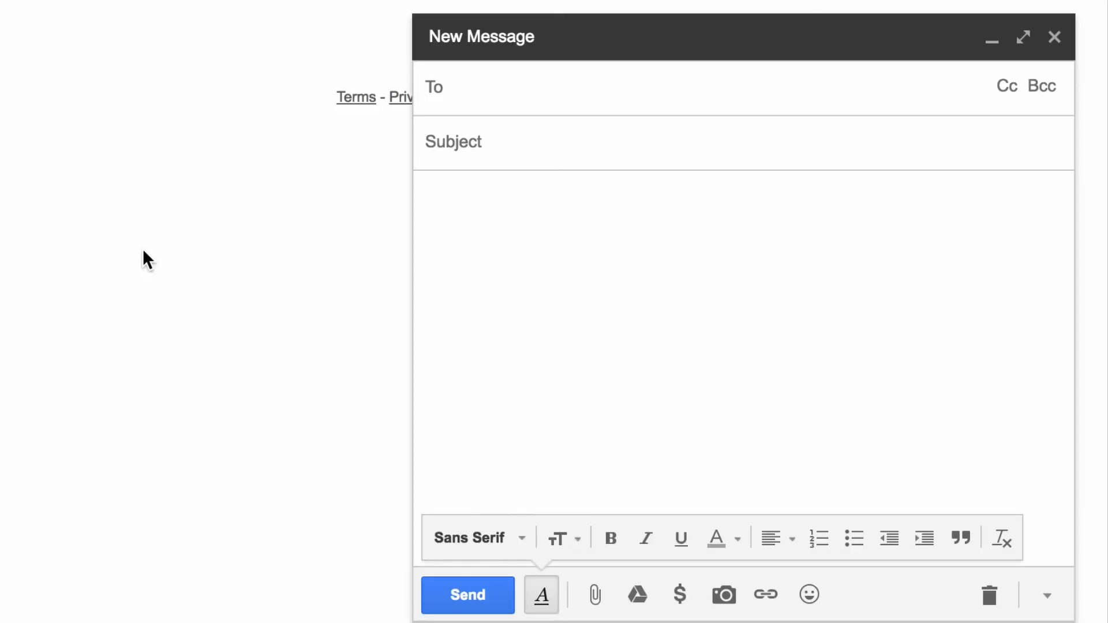
{"action": "type", "text": "jacomo.raf"}
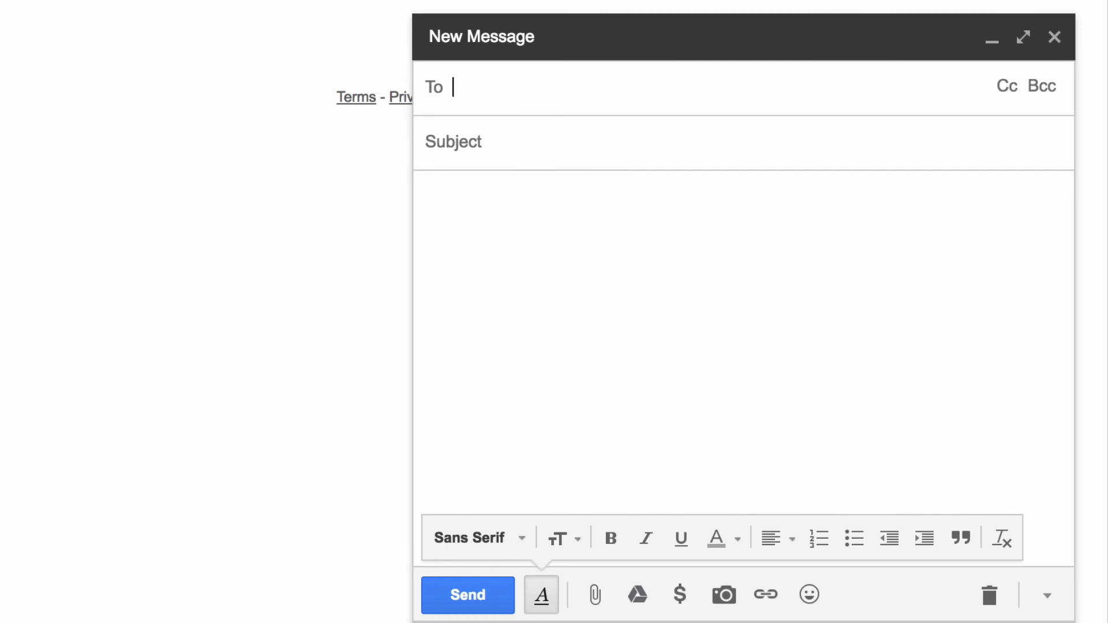
{"action": "type", "text": "aditi"}
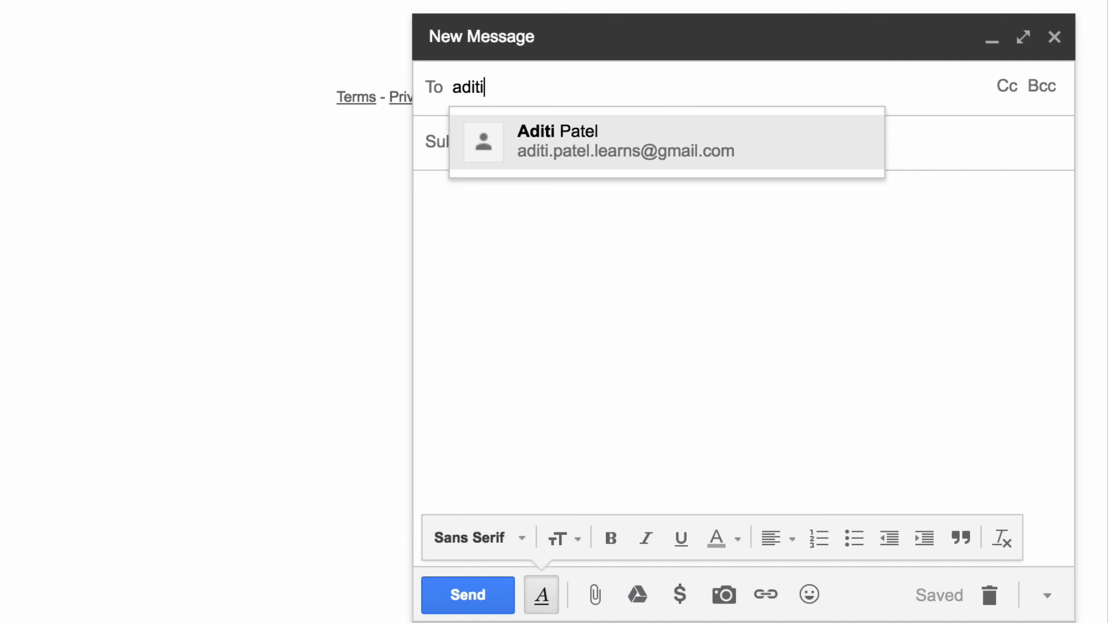
{"action": "type", "text": ".patel.l"}
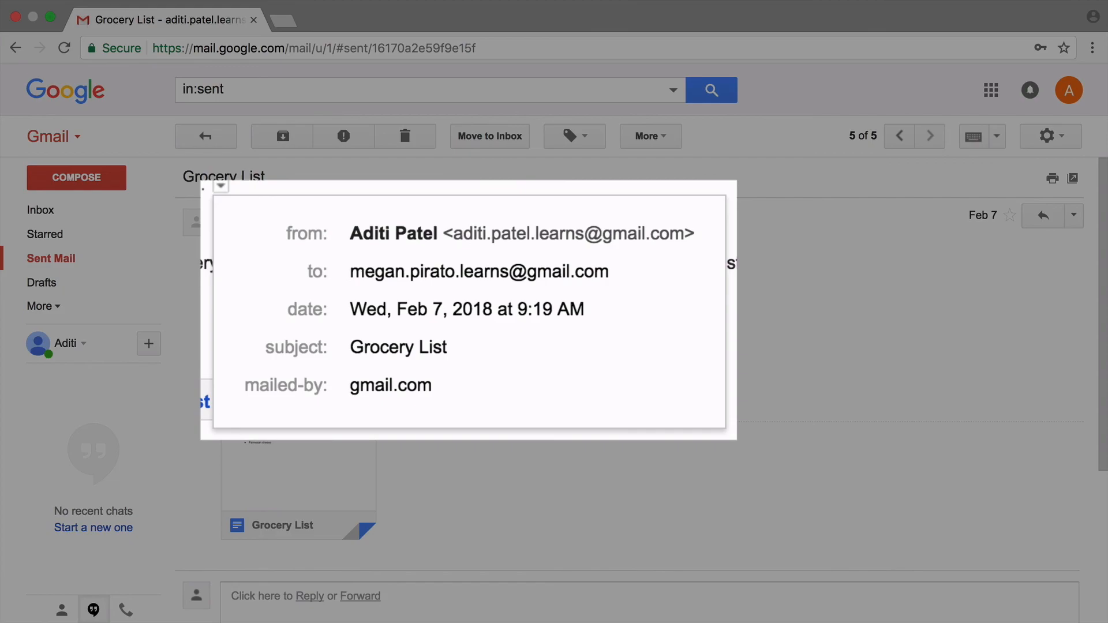
{"action": "left_click", "coordinate": [76, 178]}
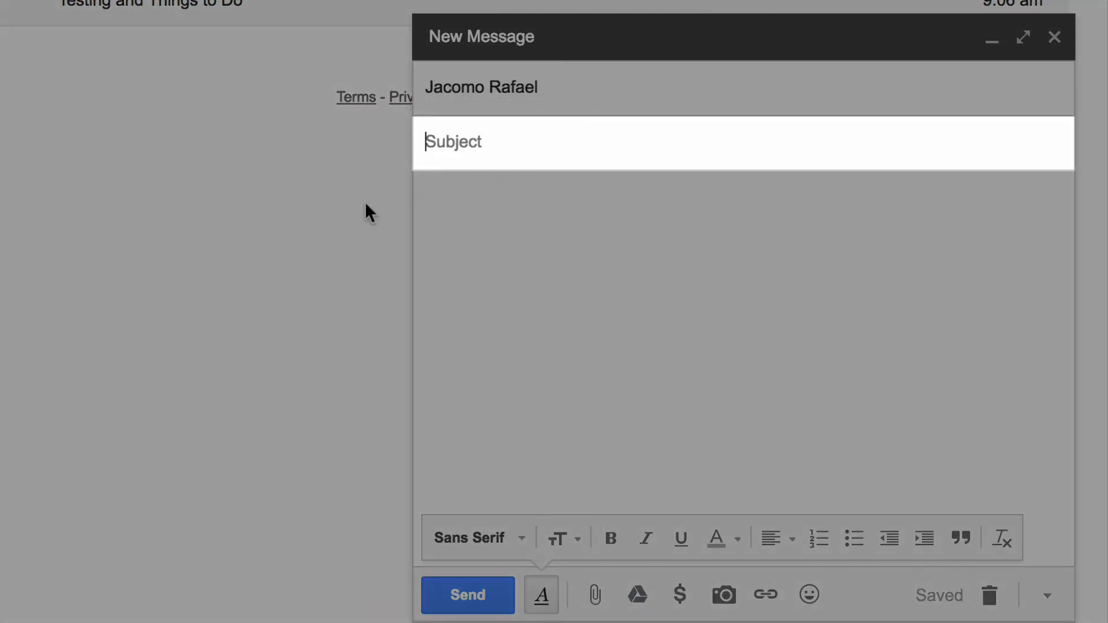
{"action": "type", "text": "Movie Plans for Saturday"}
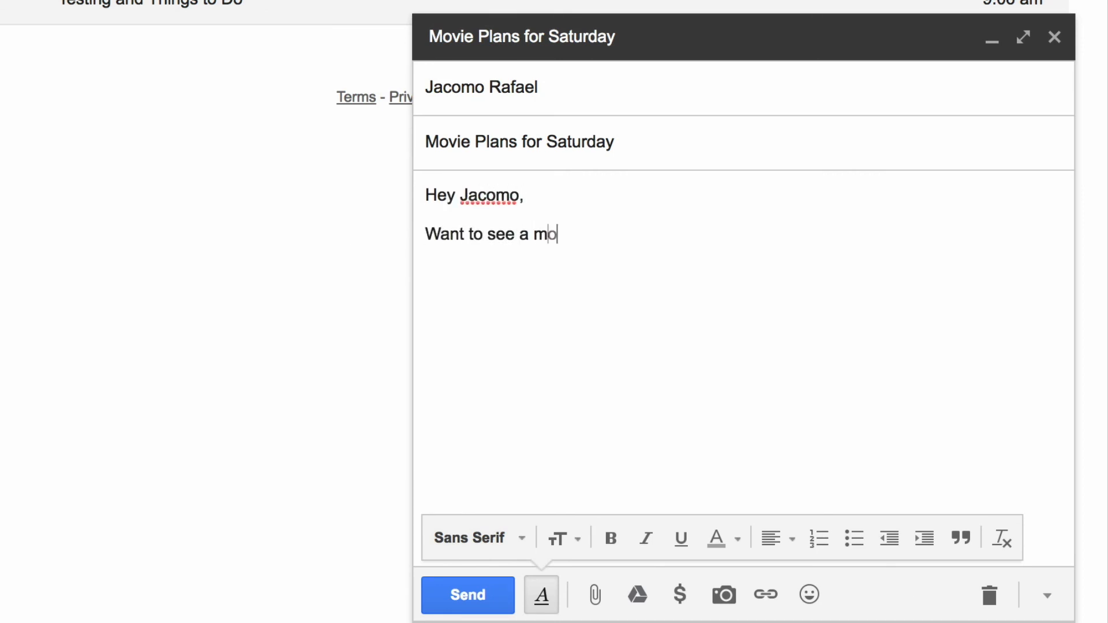
Step: Finish 'Want to see a movie Saturday?' and close the message so it saves to Drafts
{"action": "type", "text": "vie Saturday?"}
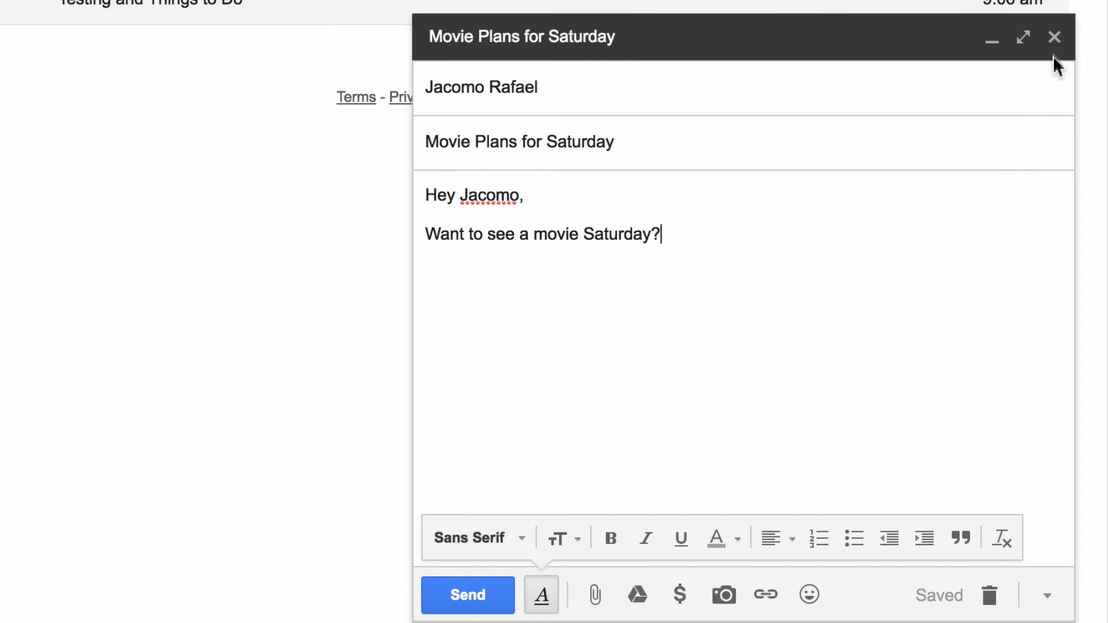
{"action": "left_click", "coordinate": [1054, 36]}
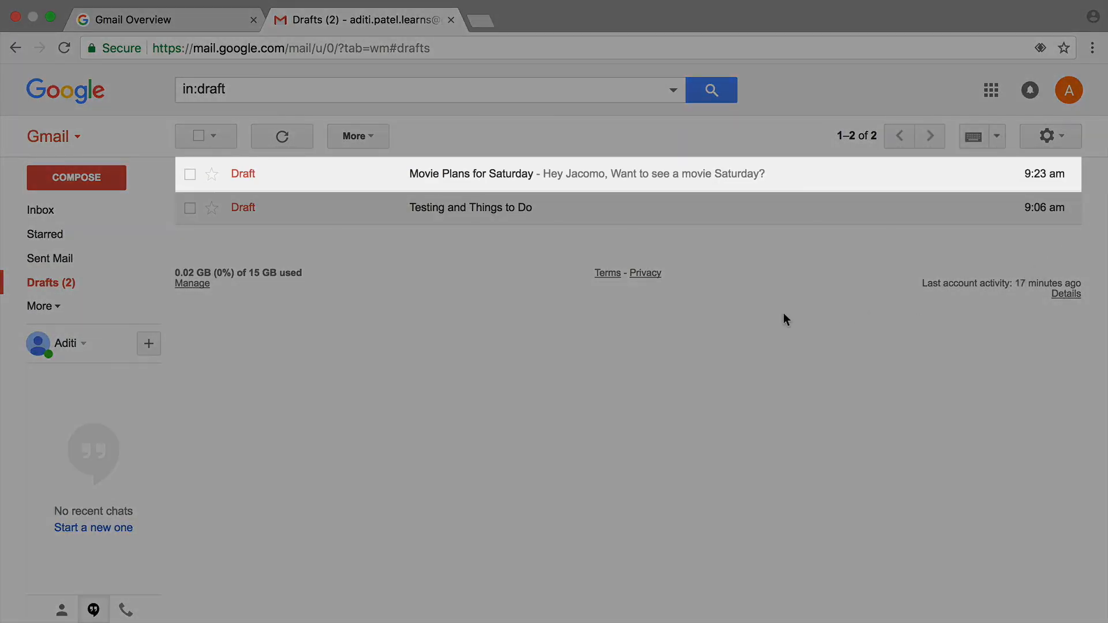